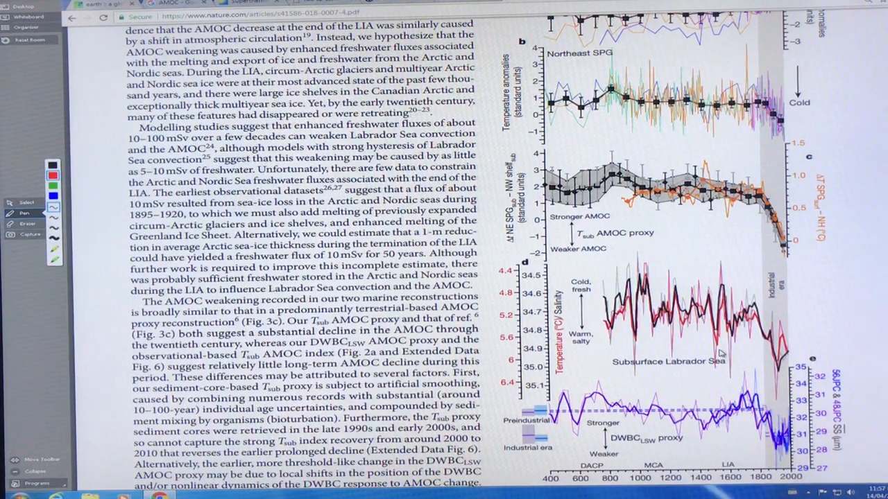
# Step: Scroll the Nature PDF to its 'We therefore infer…' AMOC conclusion and move on to the Guardian article
pyautogui.scroll(-3)
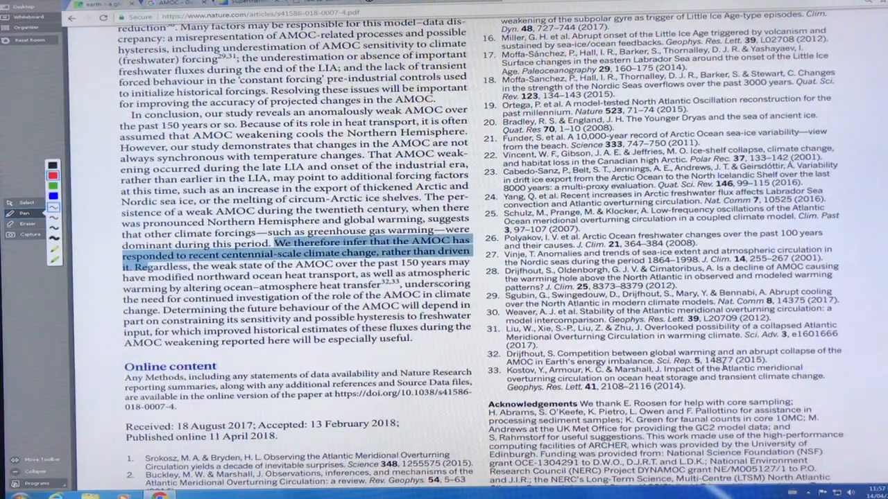
pyautogui.scroll(-3)
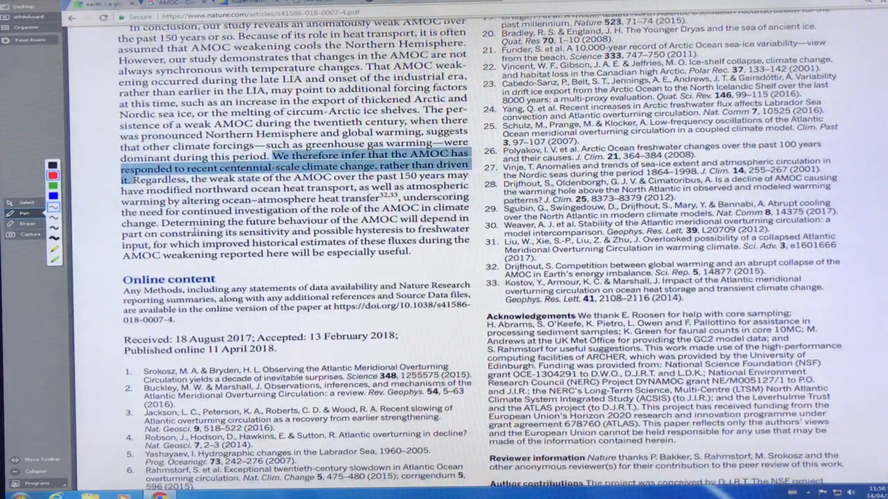
pyautogui.scroll(-3)
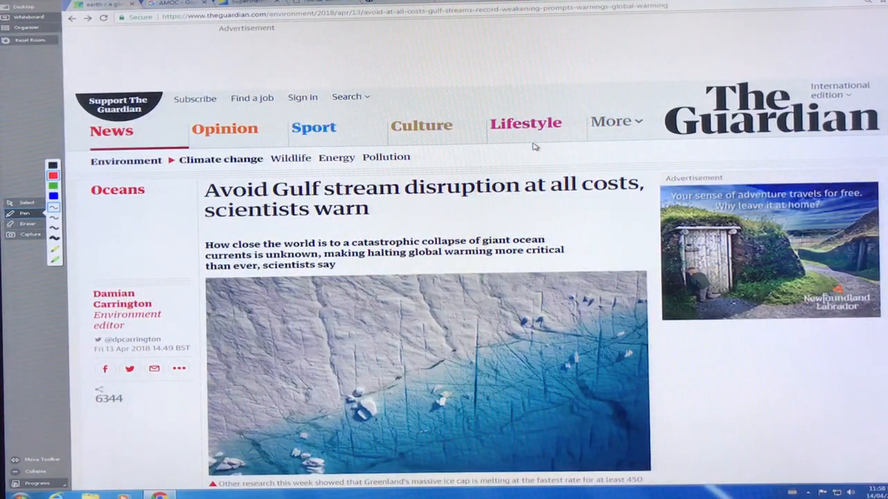
# Step: Highlight the standfirst on catastrophic ocean-current collapse in yellow and read on into the body
pyautogui.scroll(-3)
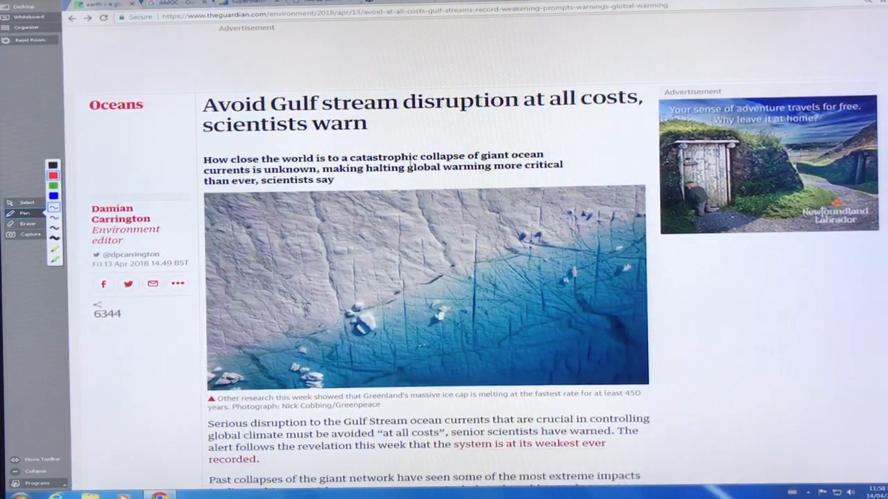
pyautogui.moveTo(352, 156); pyautogui.dragTo(485, 156)
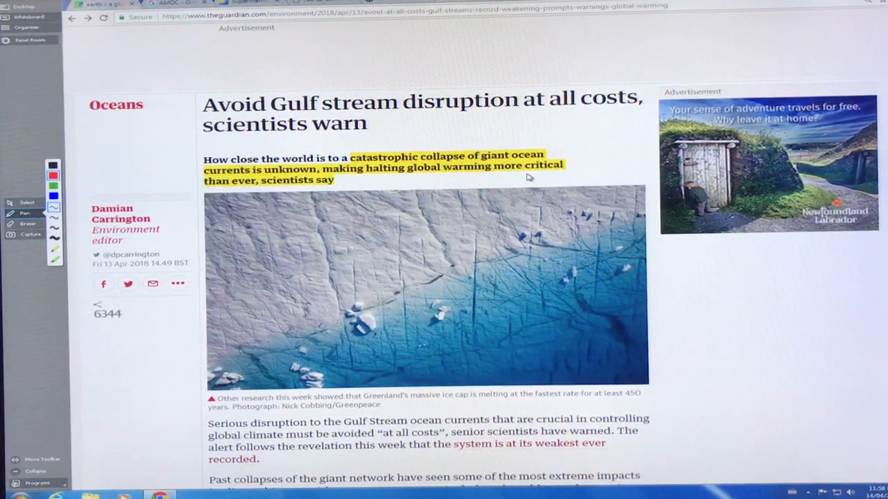
pyautogui.scroll(-3)
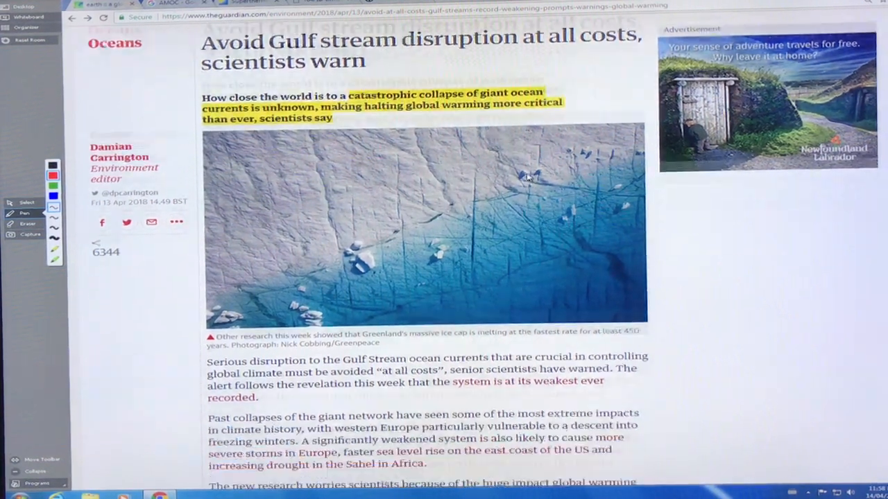
pyautogui.scroll(-3)
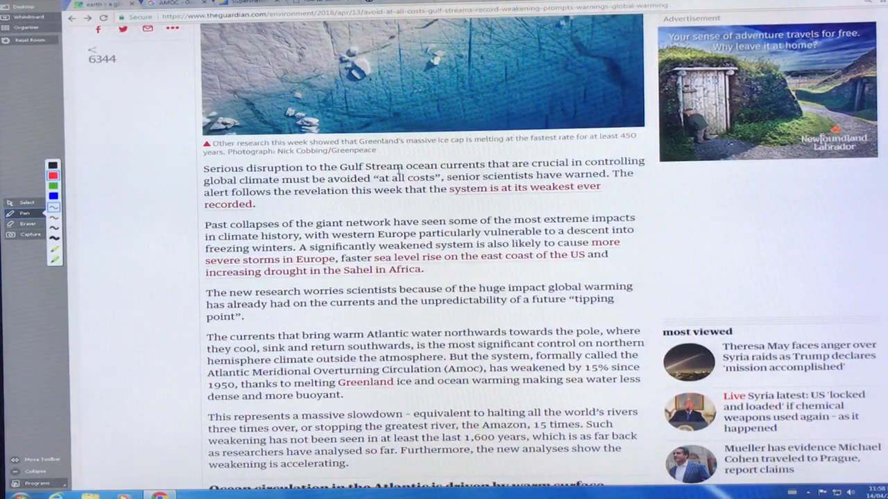
# Step: Highlight the 'avoided at all costs' opening through 'weakest ever recorded', plus the melting Greenland ice line
pyautogui.moveTo(339, 165); pyautogui.dragTo(489, 165)
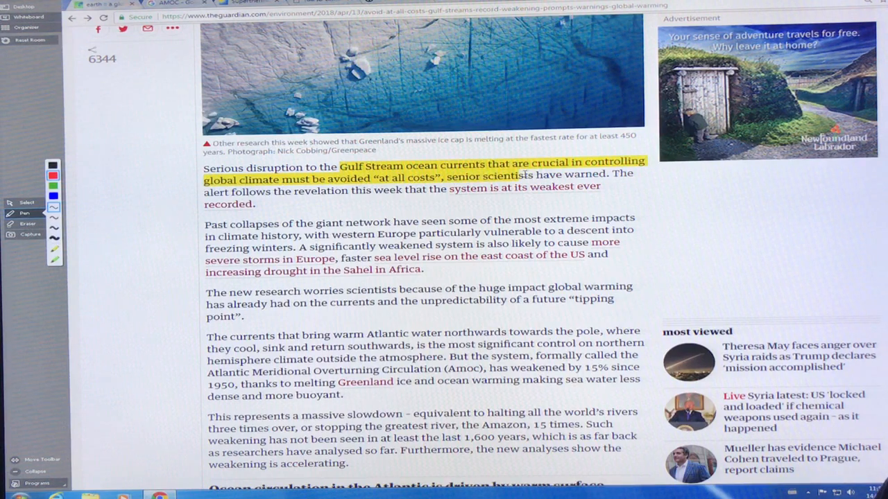
pyautogui.moveTo(513, 175); pyautogui.dragTo(603, 188)
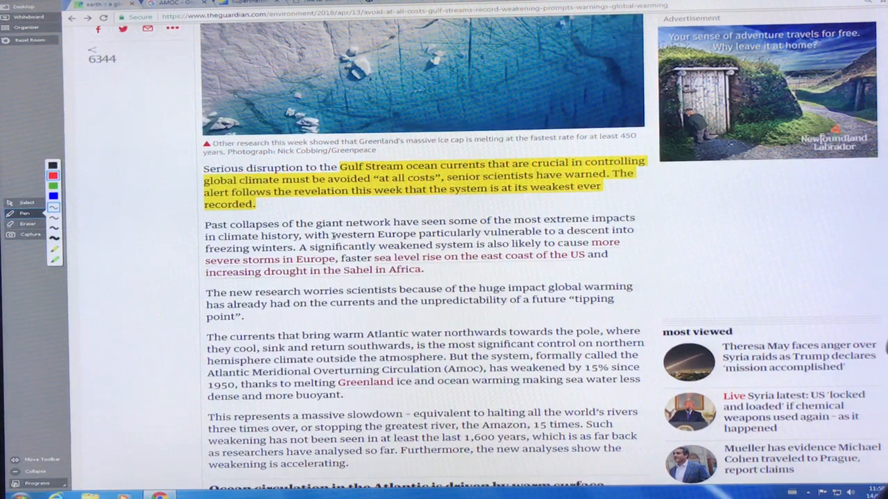
pyautogui.moveTo(332, 230); pyautogui.dragTo(294, 246)
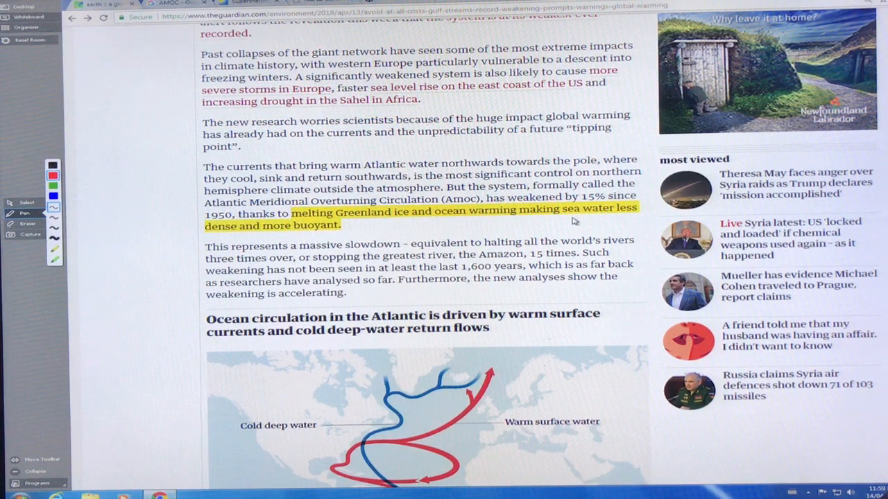
# Step: Scroll past the 'halting all the world's rivers three times over' comparison and the Atlantic circulation graphic
pyautogui.scroll(-3)
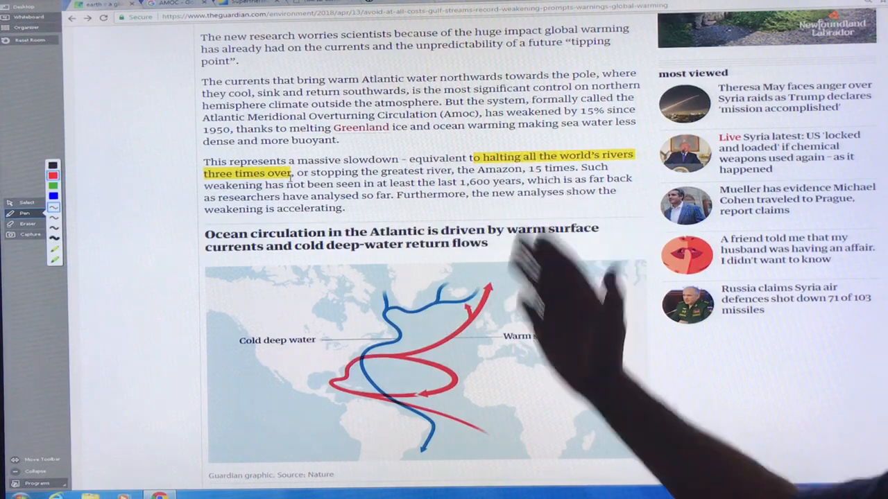
pyautogui.scroll(-3)
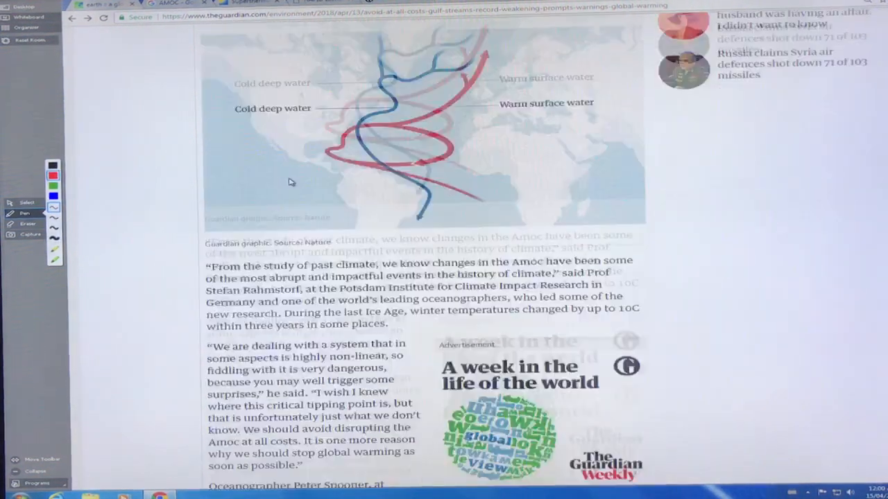
# Step: Scroll the Guardian article down to the summer heatwaves paragraph
pyautogui.scroll(-3)
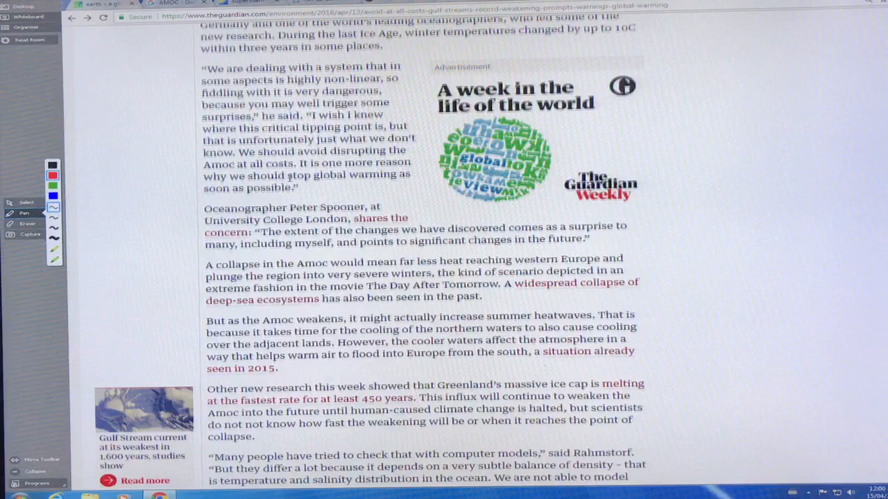
pyautogui.scroll(3)
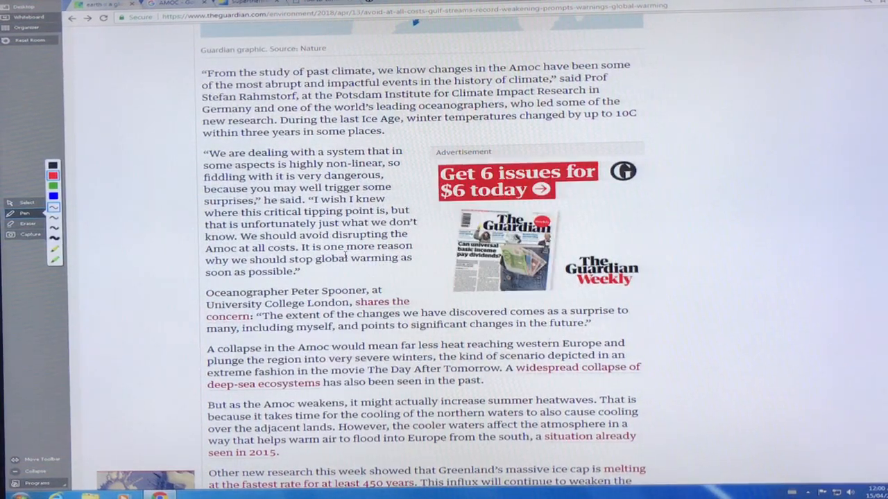
pyautogui.scroll(-3)
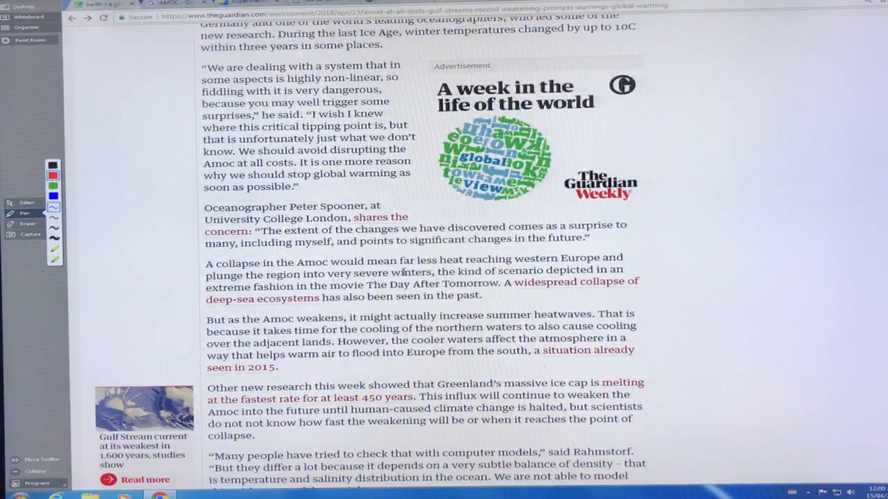
pyautogui.scroll(-3)
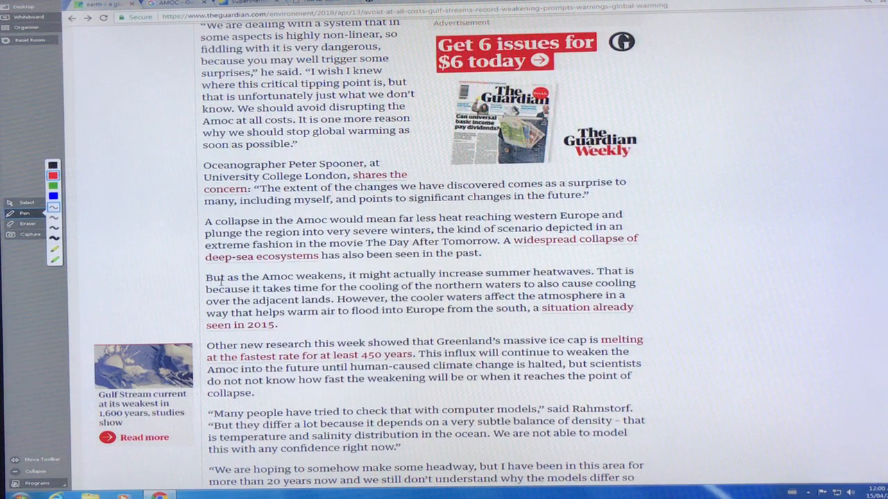
# Step: Highlight the heatwaves passage: weakening Amoc, cooling northern waters and lands, warm air flooding Europe in 2015
pyautogui.moveTo(206, 270); pyautogui.dragTo(530, 270)
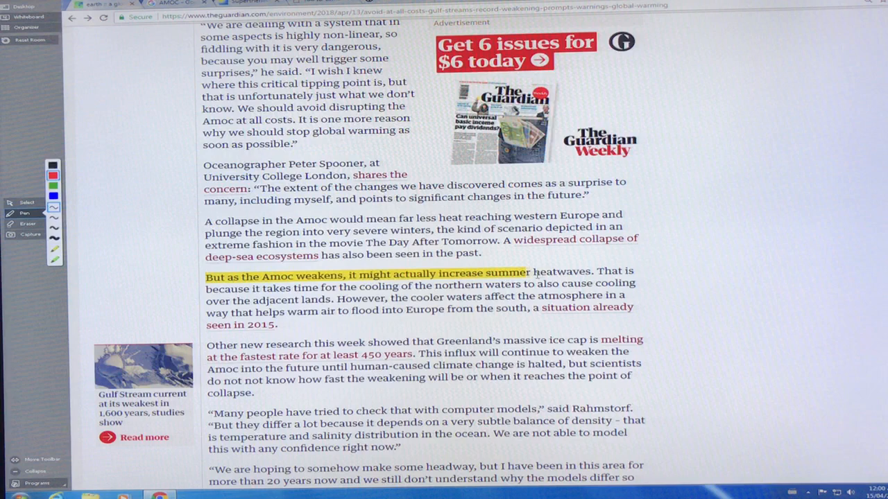
pyautogui.moveTo(530, 271); pyautogui.dragTo(588, 270)
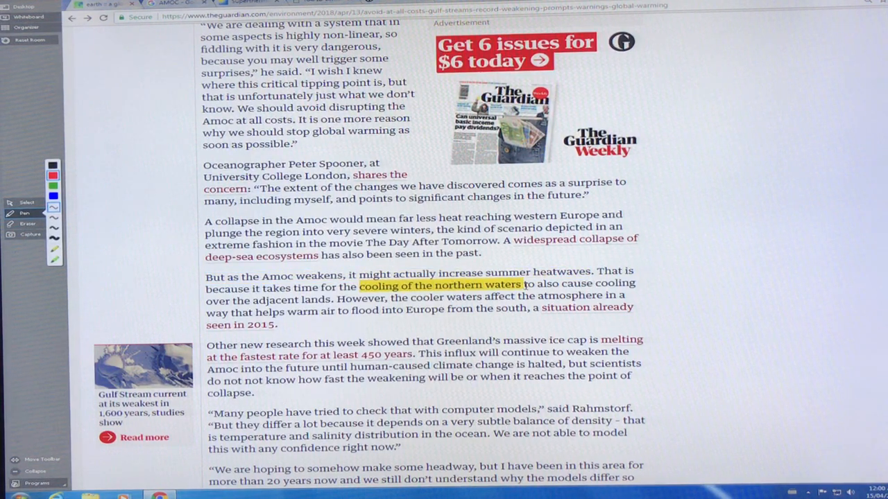
pyautogui.moveTo(499, 286); pyautogui.dragTo(333, 299)
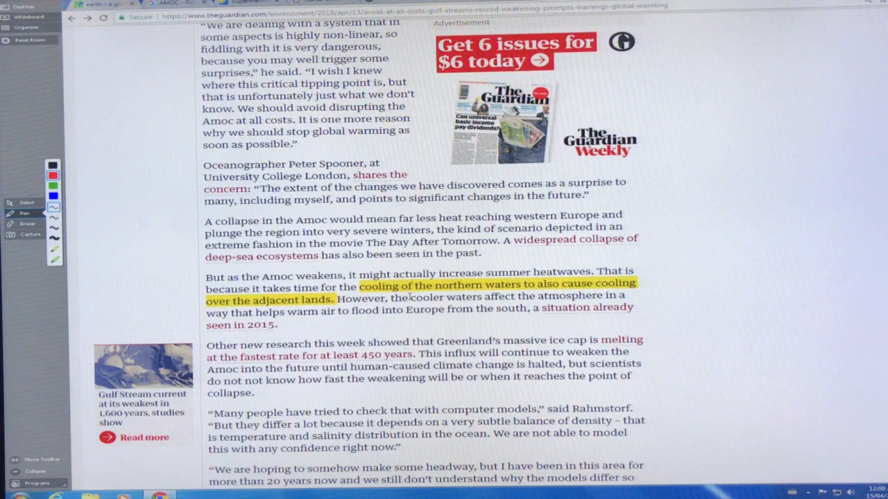
pyautogui.moveTo(406, 297); pyautogui.dragTo(444, 309)
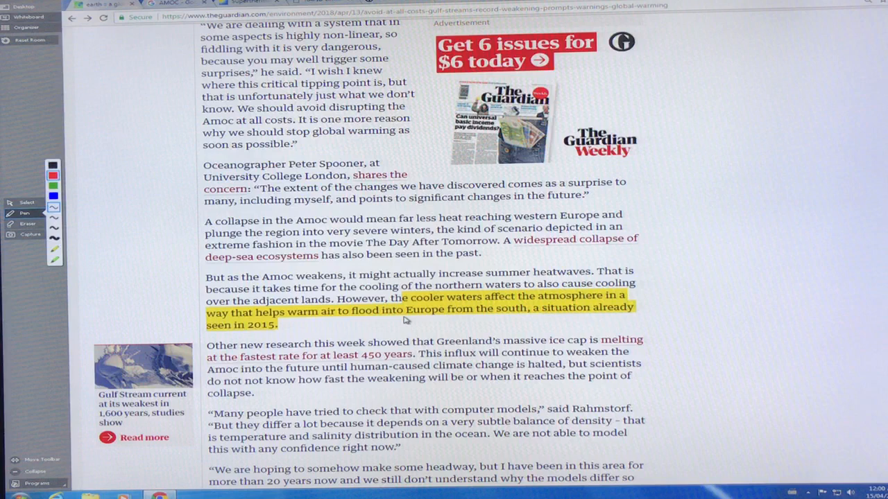
pyautogui.moveTo(538, 330)
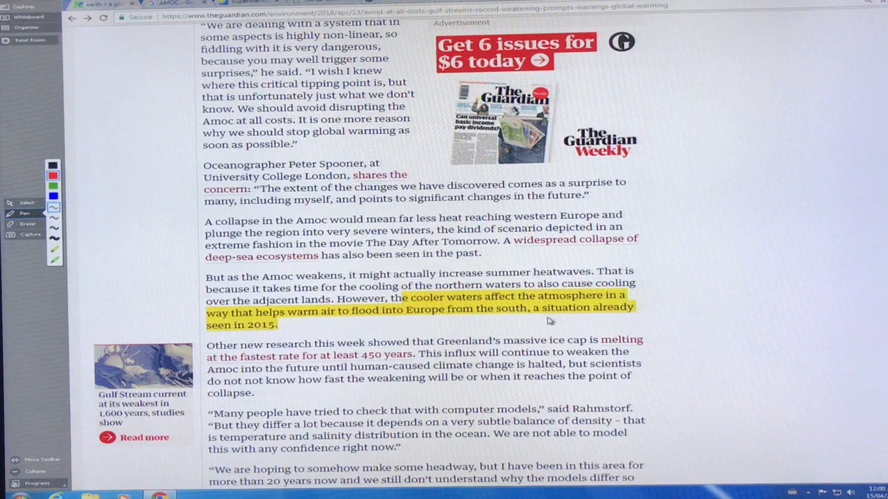